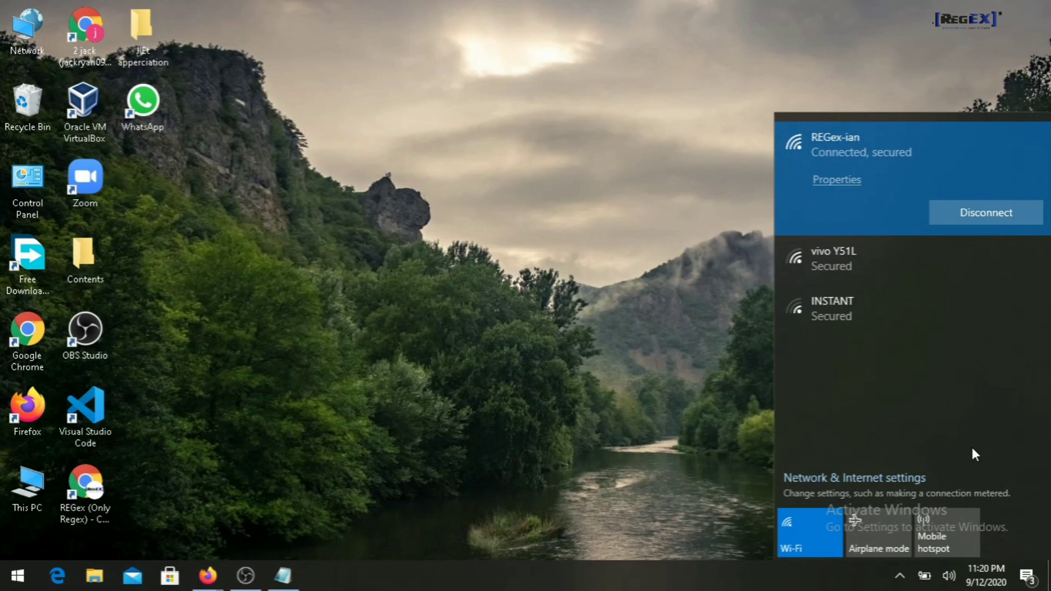
# Step: Close the Wi-Fi network list and search Start for 'cmd' to find Command Prompt
pyautogui.click(946, 575)
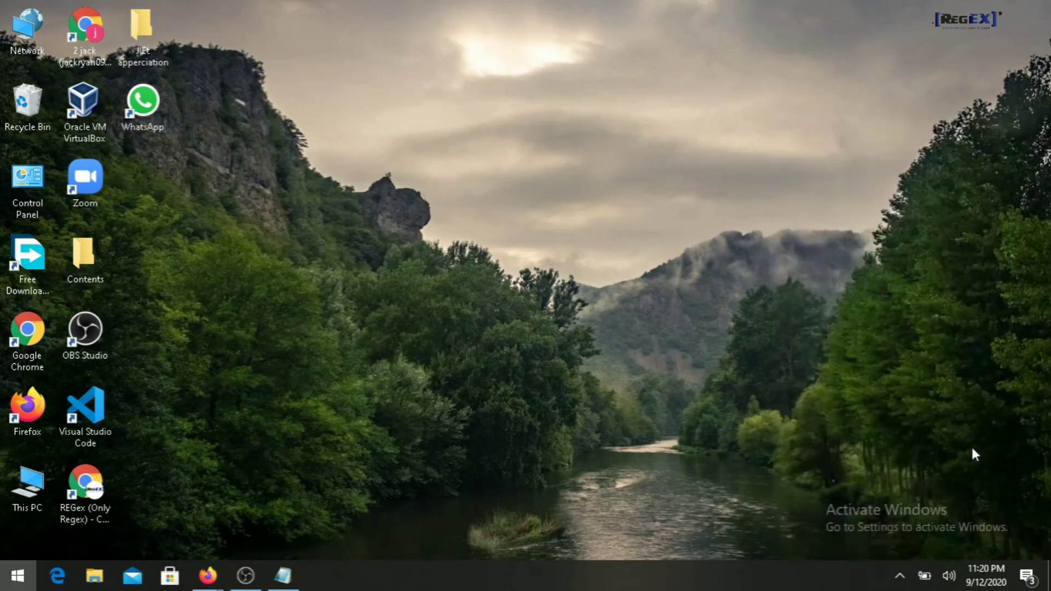
pyautogui.write('cmd')
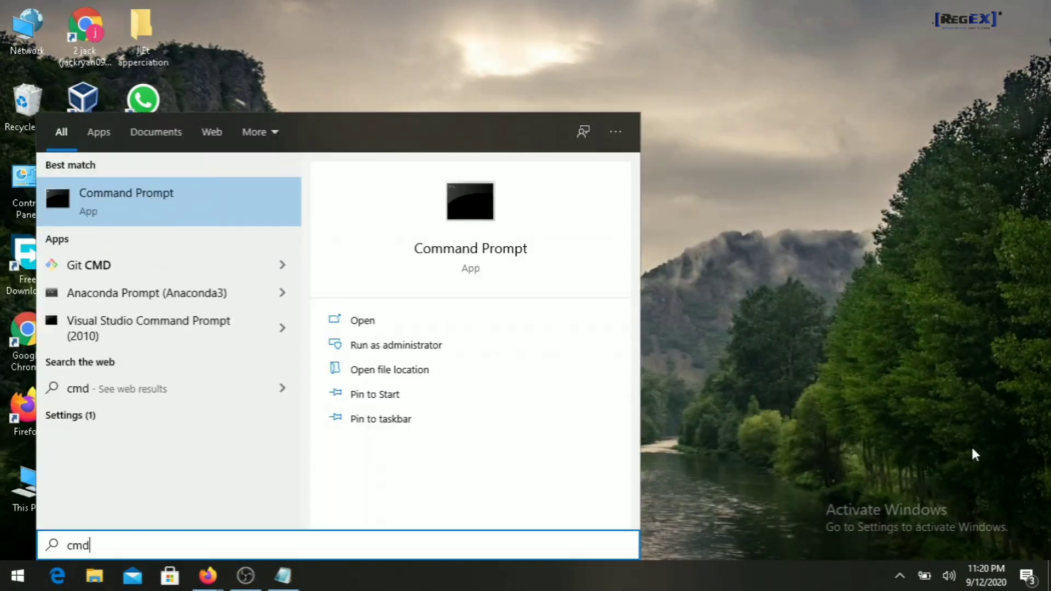
pyautogui.moveTo(802, 524)
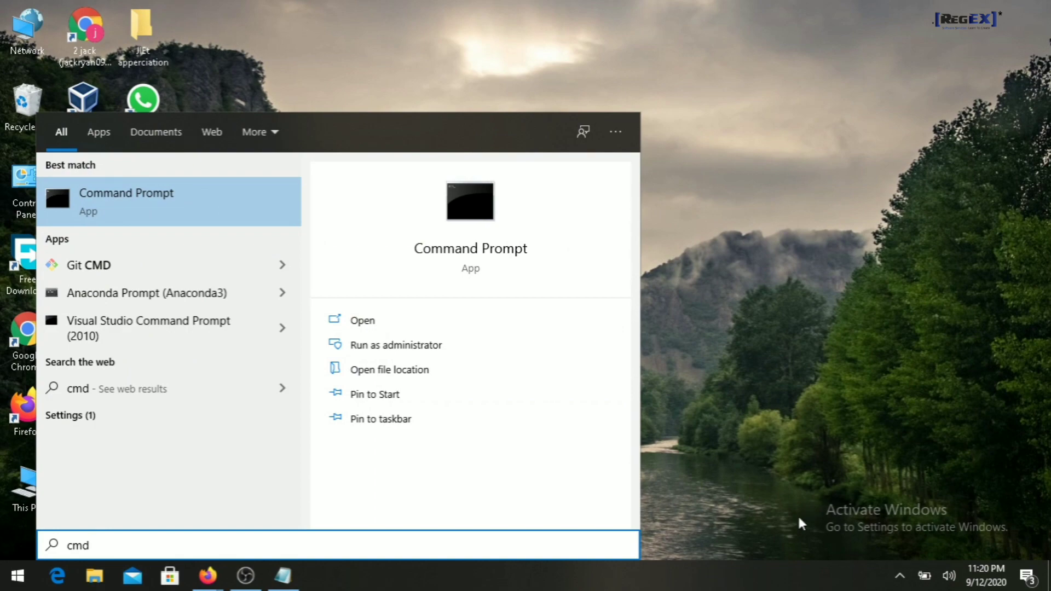
# Step: As administrator, list saved Wi-Fi profiles and export them to C:\ with key=clear
pyautogui.click(394, 344)
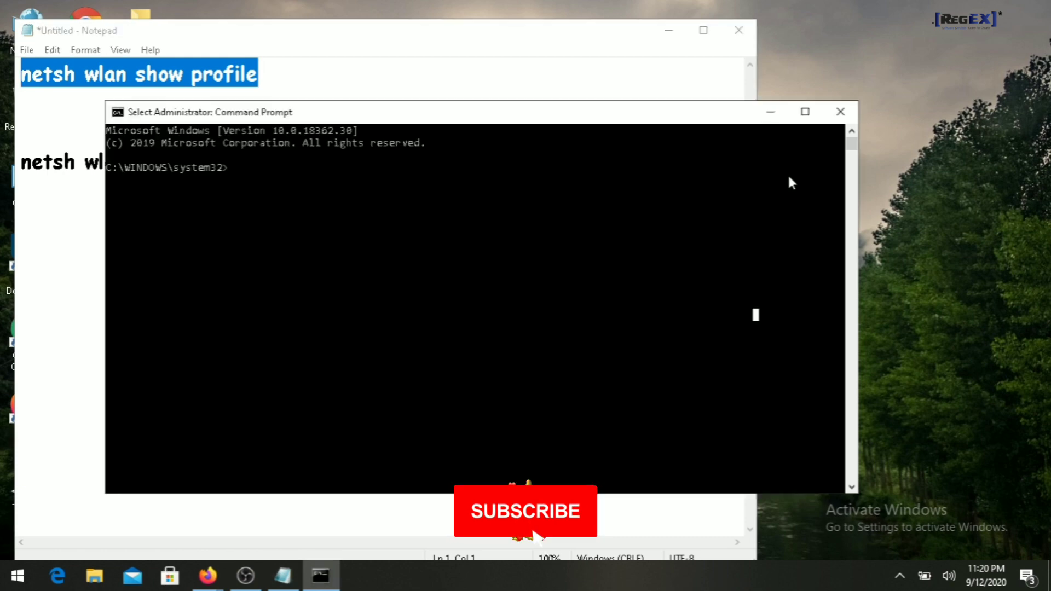
pyautogui.write('netsh wlan show profile')
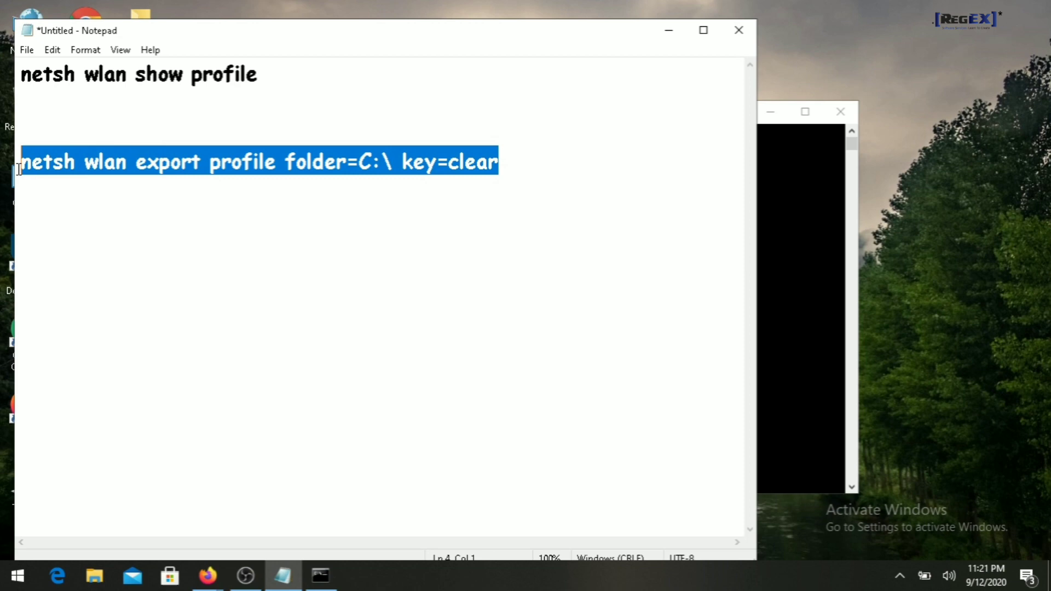
pyautogui.moveTo(320, 575)
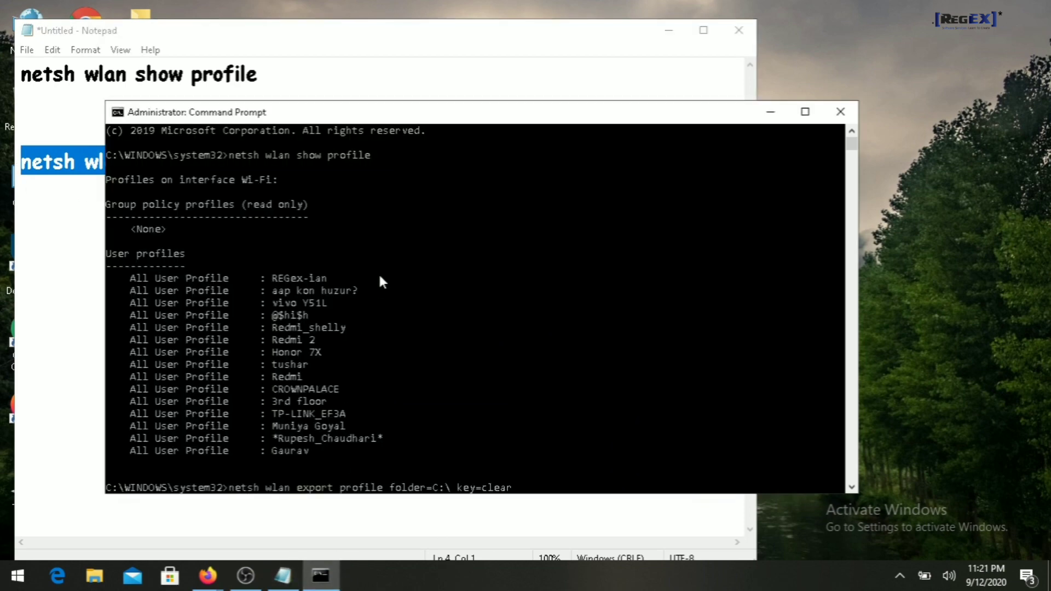
pyautogui.press('enter')
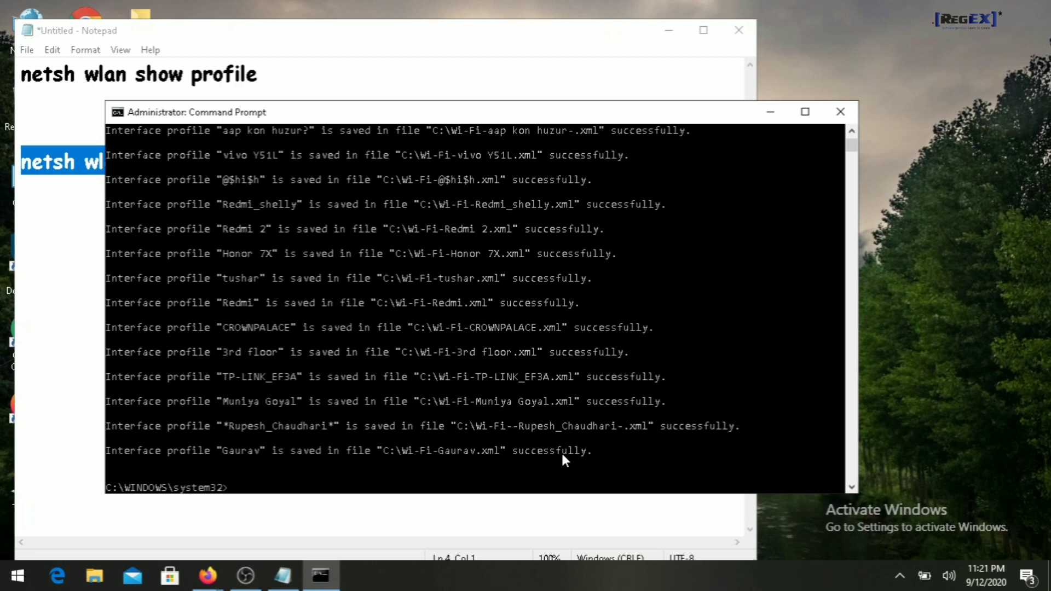
pyautogui.moveTo(439, 450); pyautogui.dragTo(604, 450)
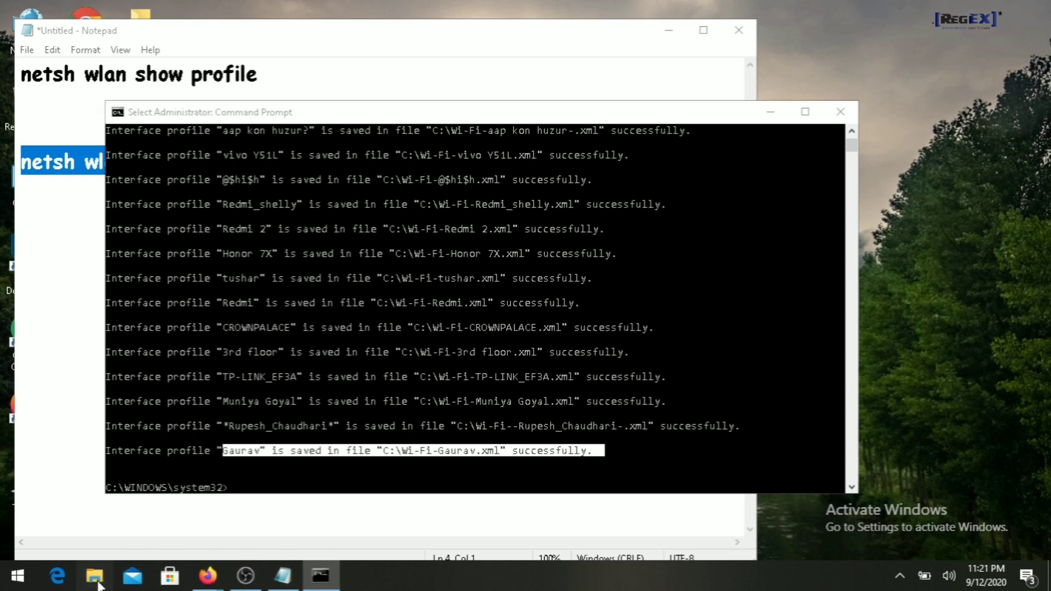
# Step: Browse File Explorer to OS (C:) and select the exported Wi-Fi-REGex-ian.xml file
pyautogui.click(94, 576)
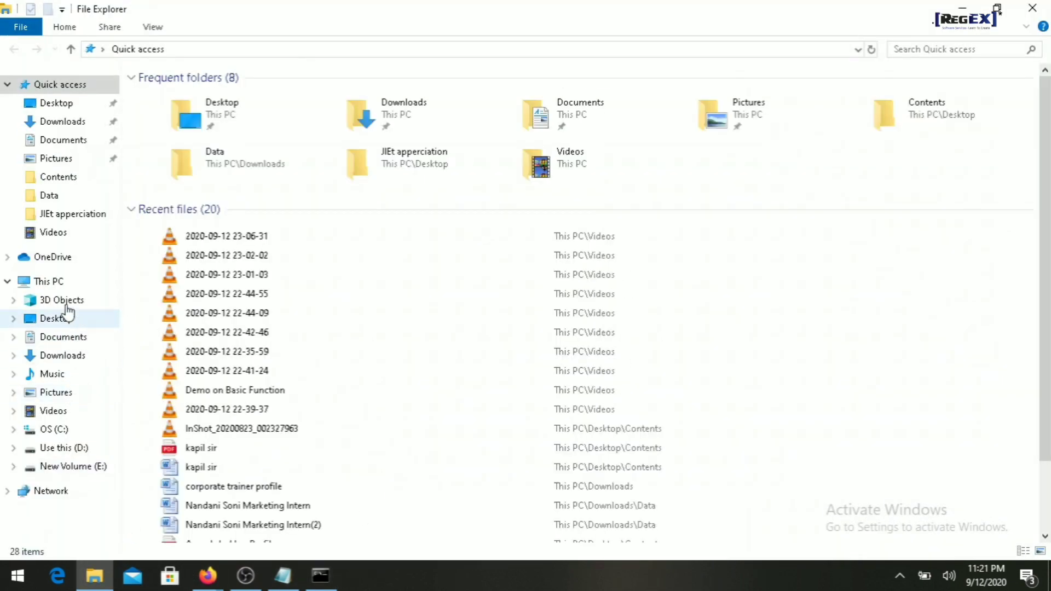
pyautogui.click(54, 429)
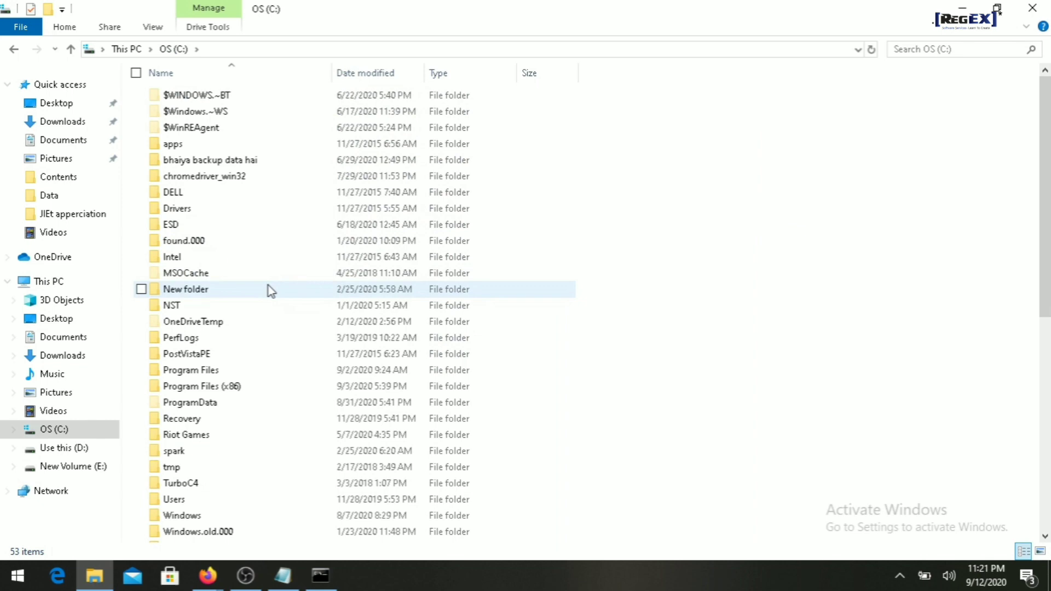
pyautogui.scroll(-3)
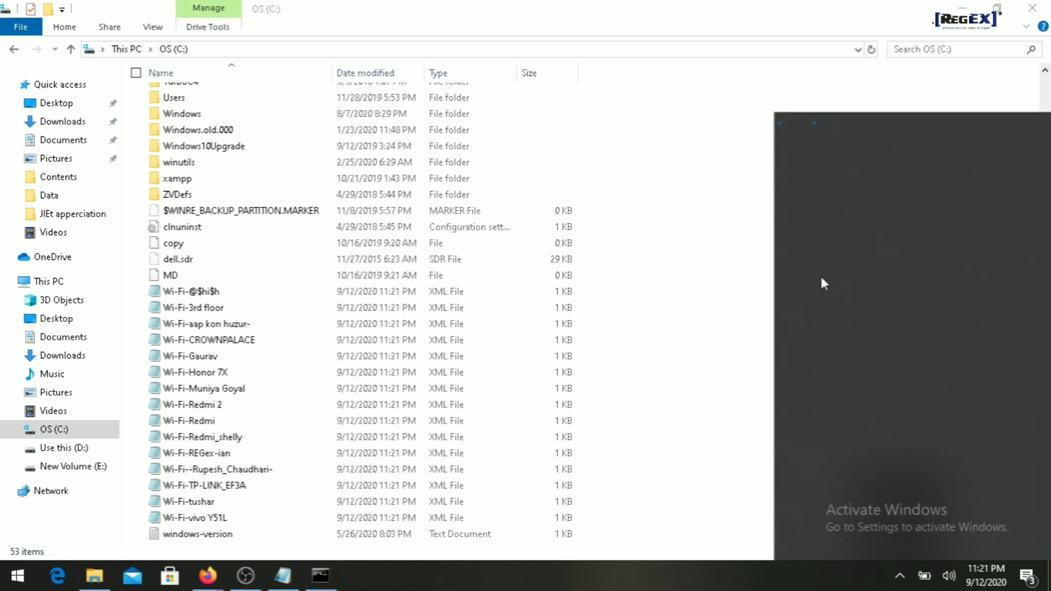
pyautogui.click(947, 575)
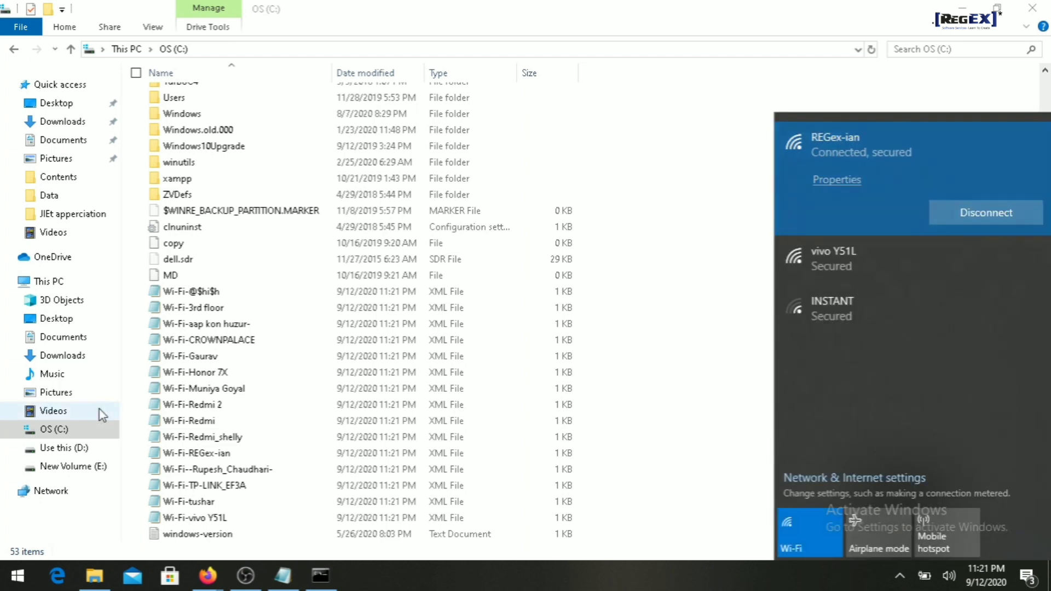
pyautogui.click(196, 453)
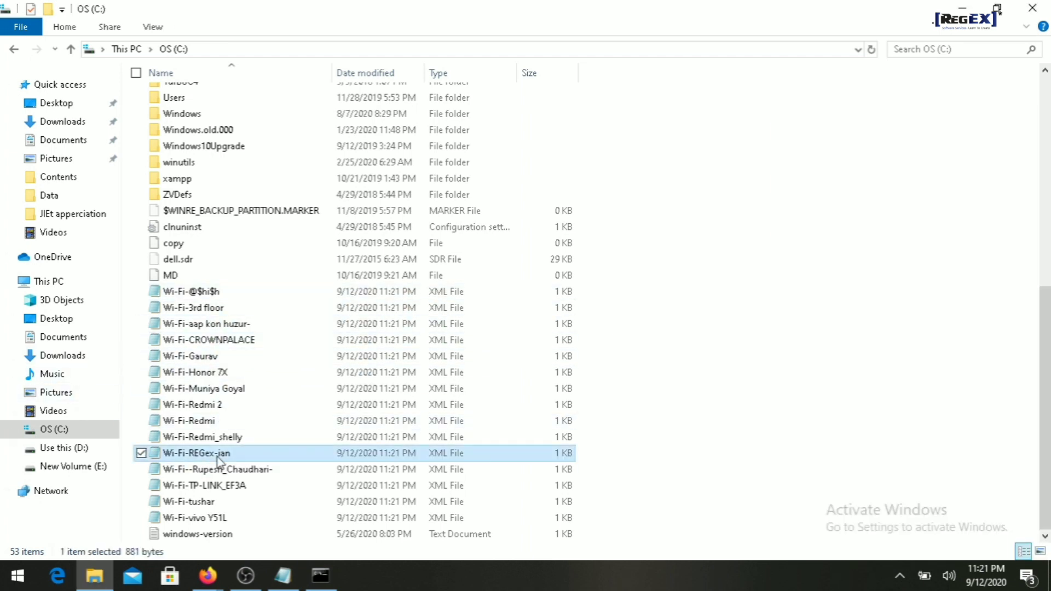
# Step: Read Wi-Fi-REGex-ian.xml's clear-text keyMaterial in Notepad, then open Network and Sharing Center
pyautogui.doubleClick(197, 453)
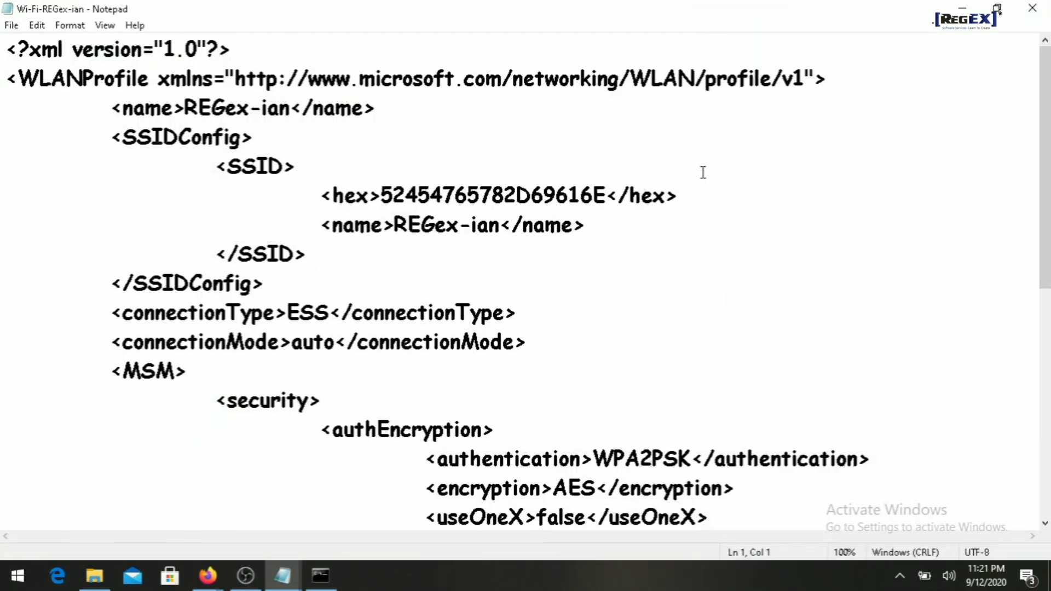
pyautogui.scroll(-3)
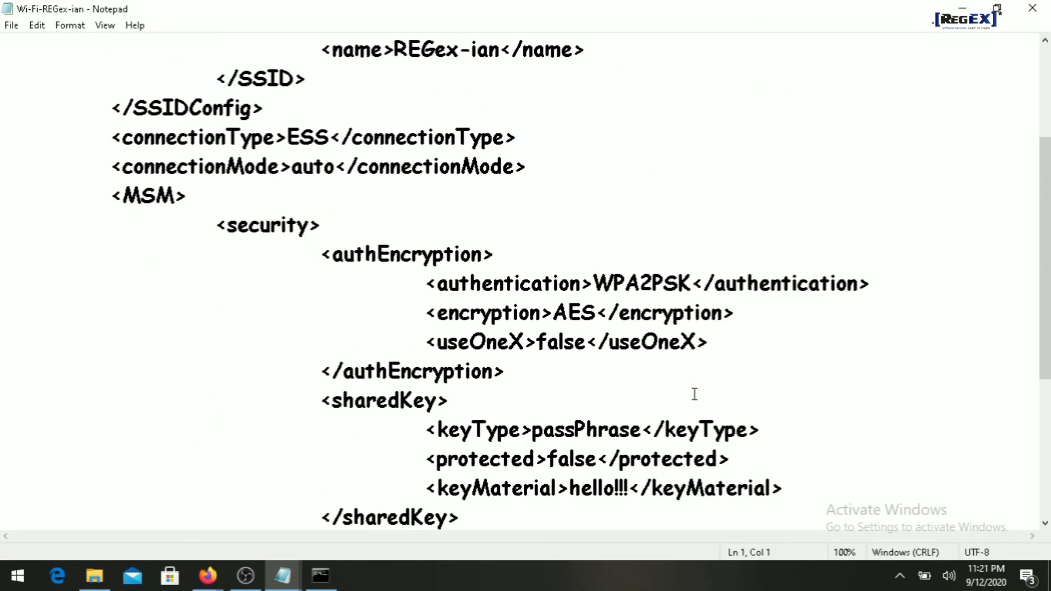
pyautogui.scroll(-3)
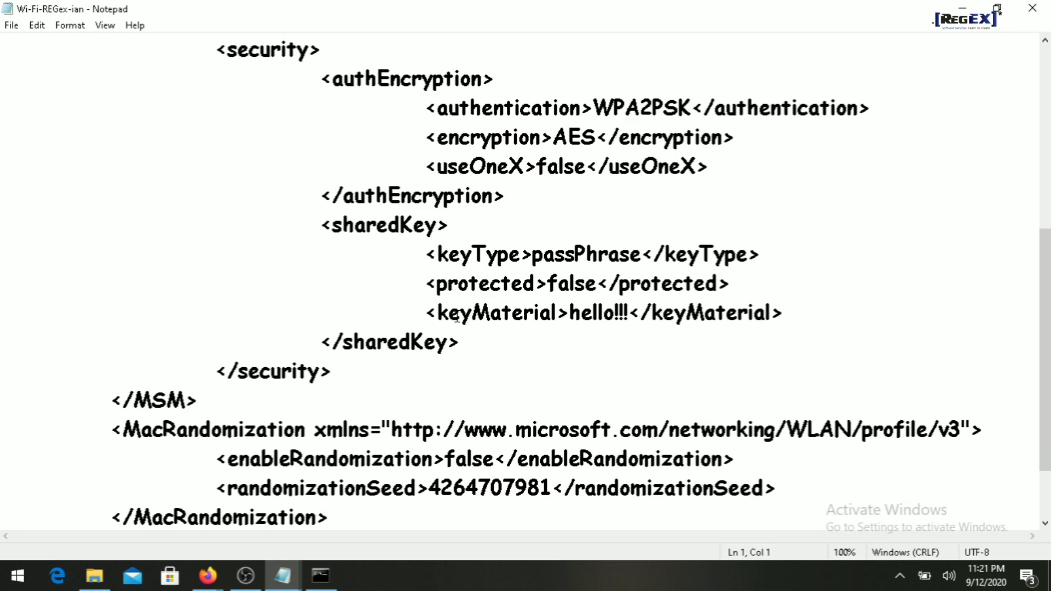
pyautogui.moveTo(553, 313); pyautogui.dragTo(630, 313)
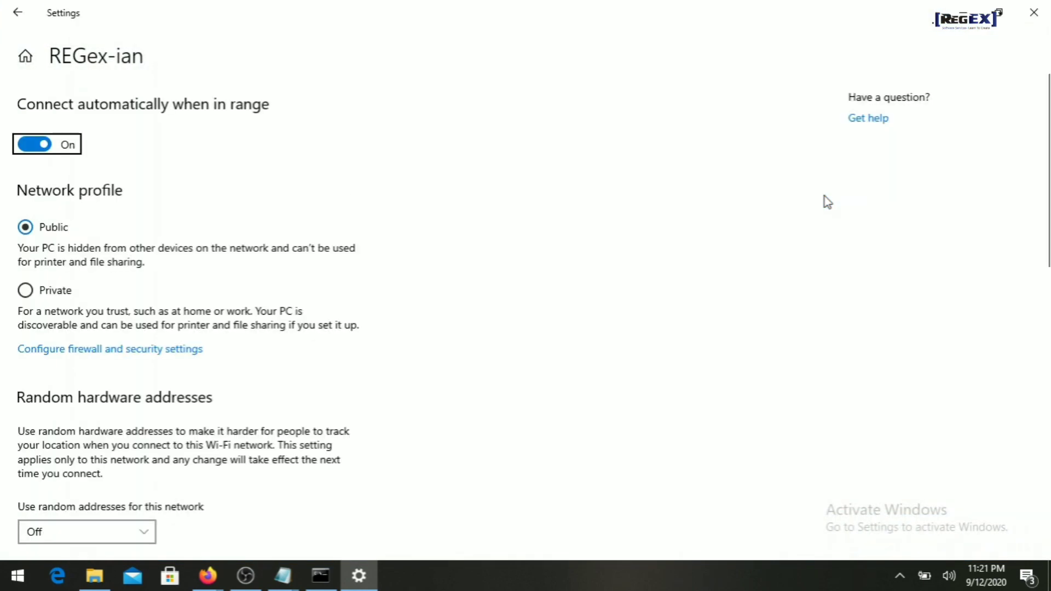
pyautogui.click(18, 12)
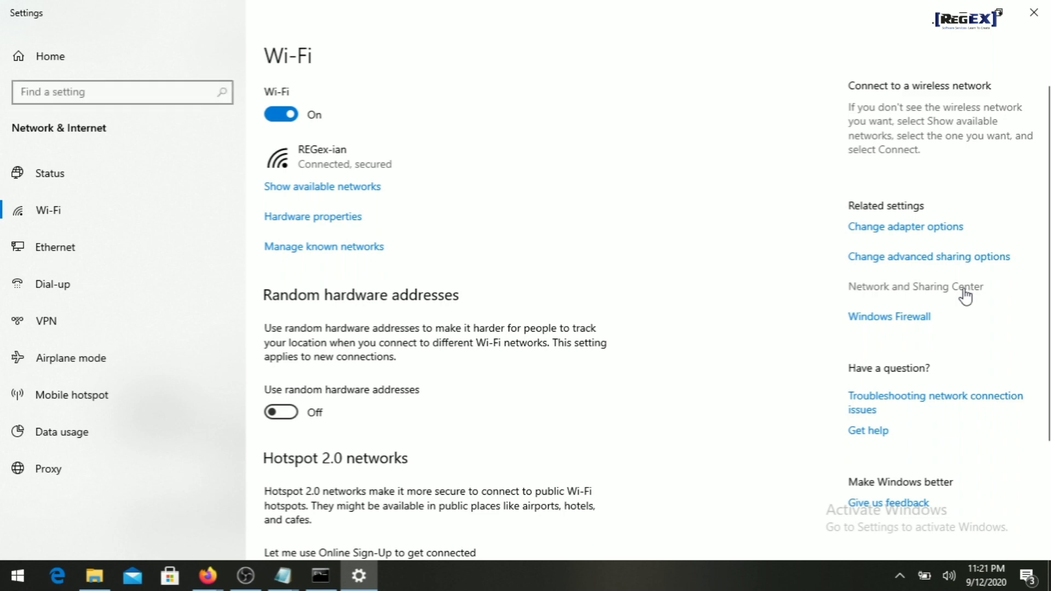
pyautogui.click(913, 286)
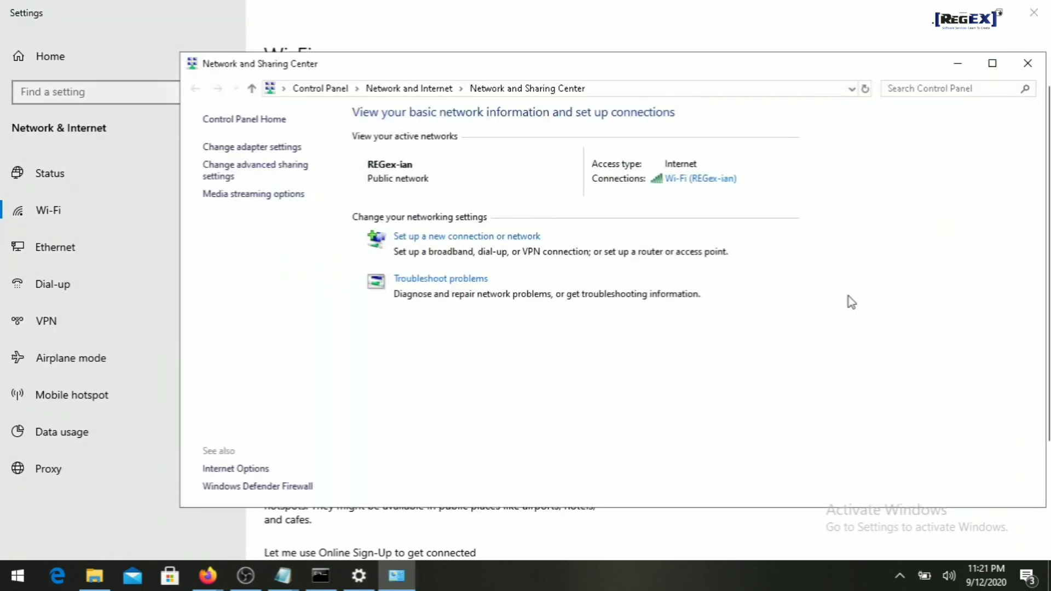
pyautogui.click(699, 178)
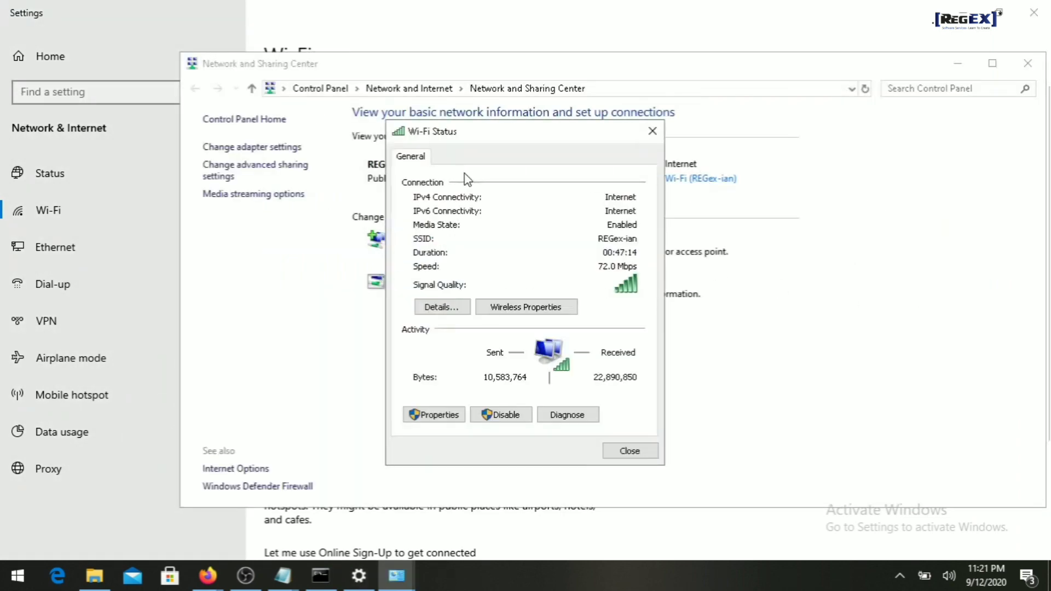
pyautogui.click(526, 306)
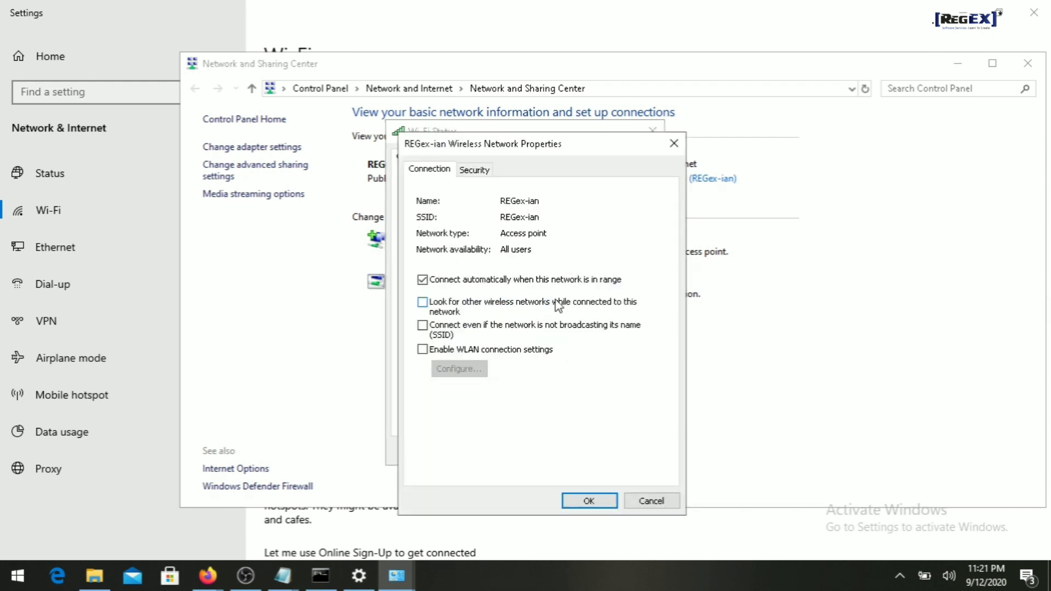
pyautogui.click(473, 169)
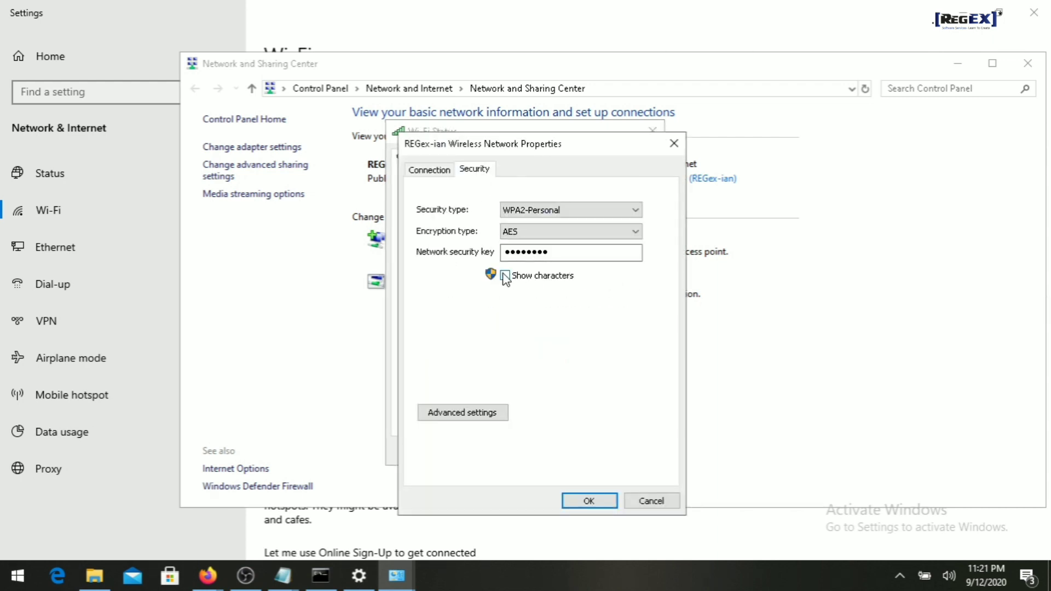
pyautogui.click(504, 275)
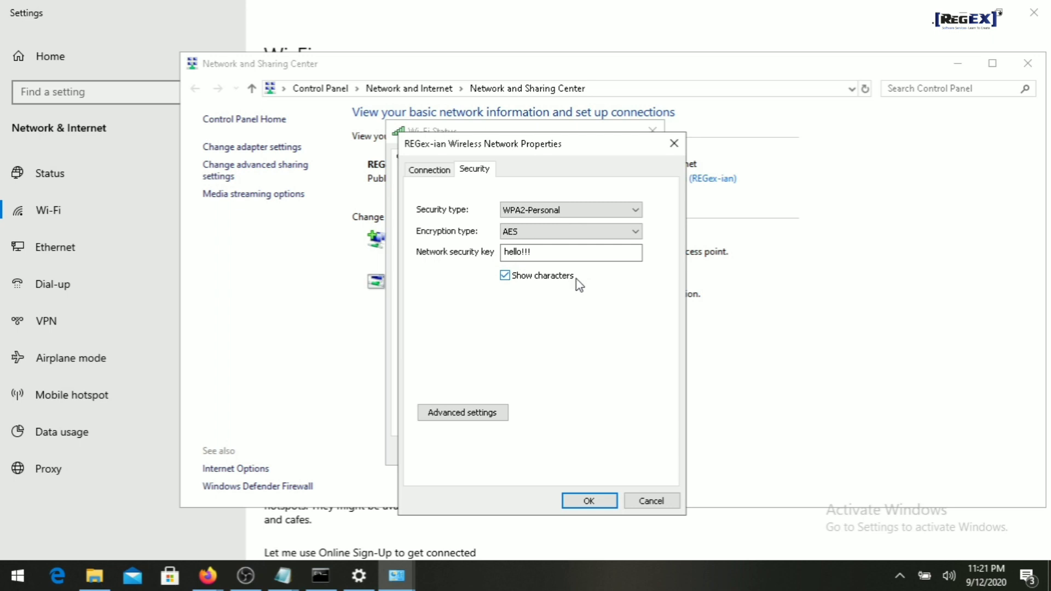
pyautogui.click(571, 252)
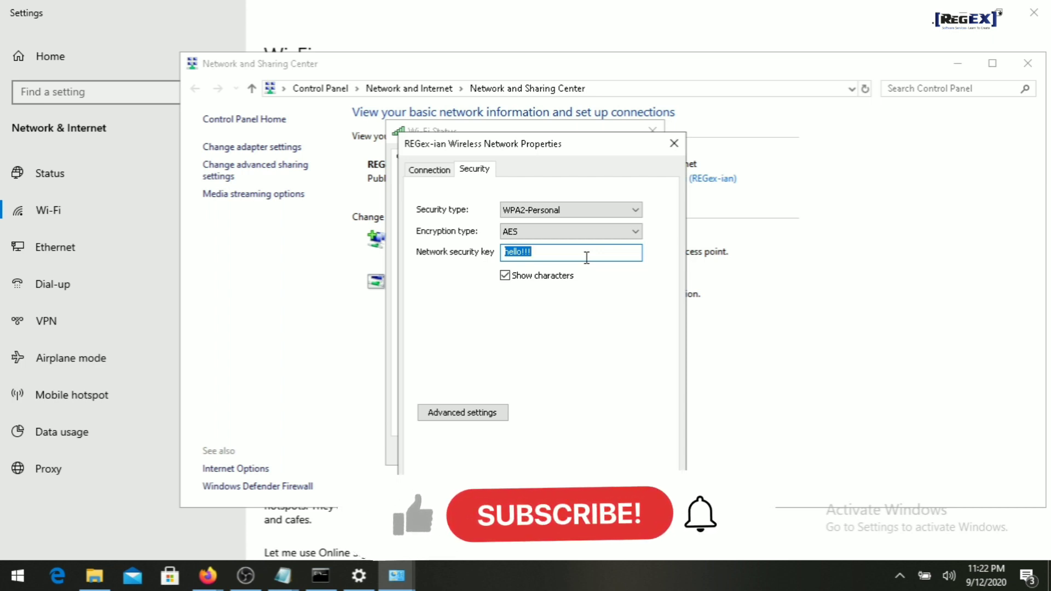
pyautogui.moveTo(419, 522)
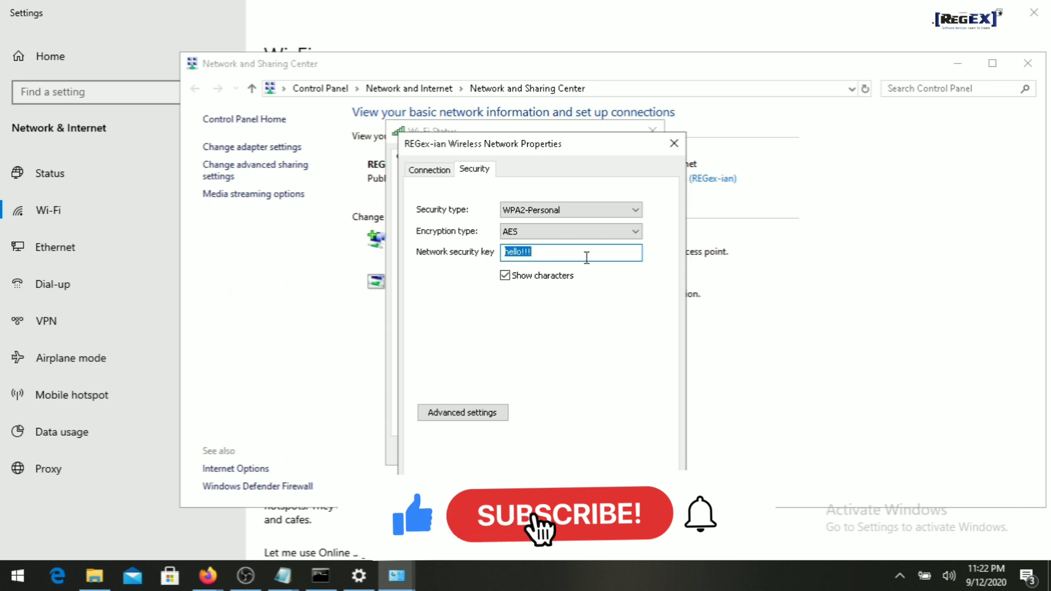
pyautogui.click(558, 514)
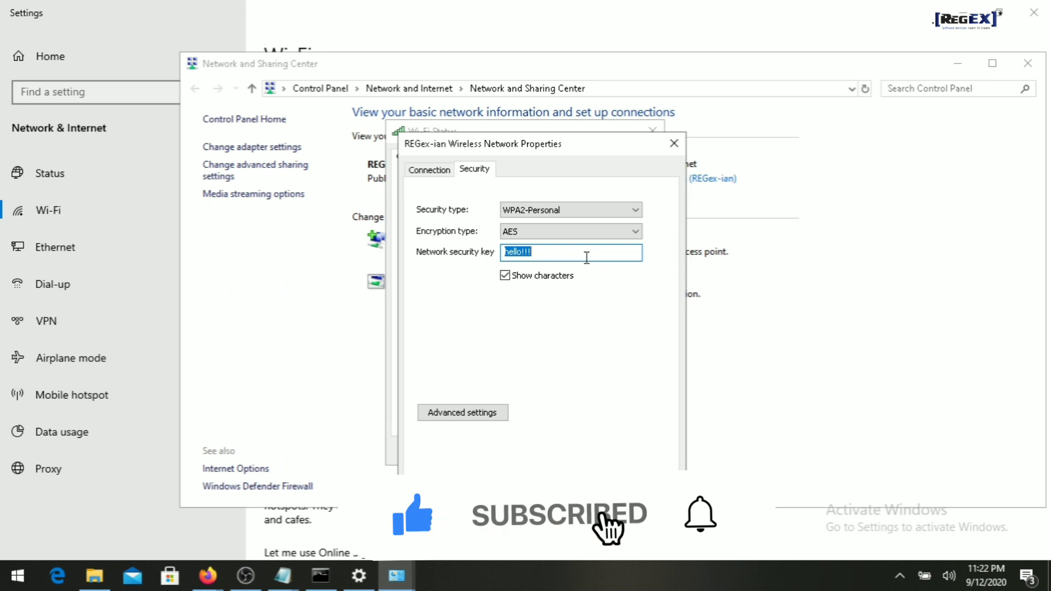